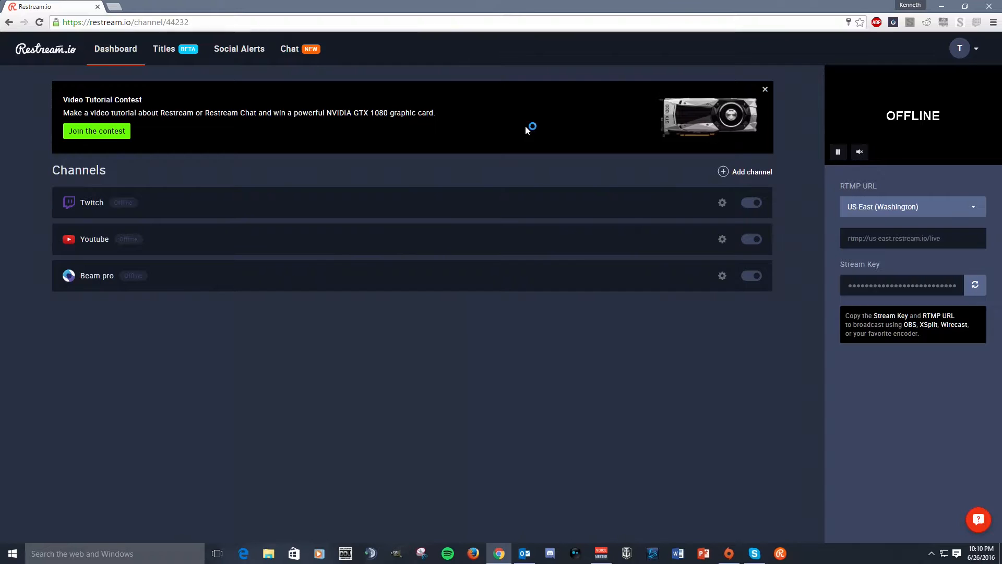
mouse_move(547, 143)
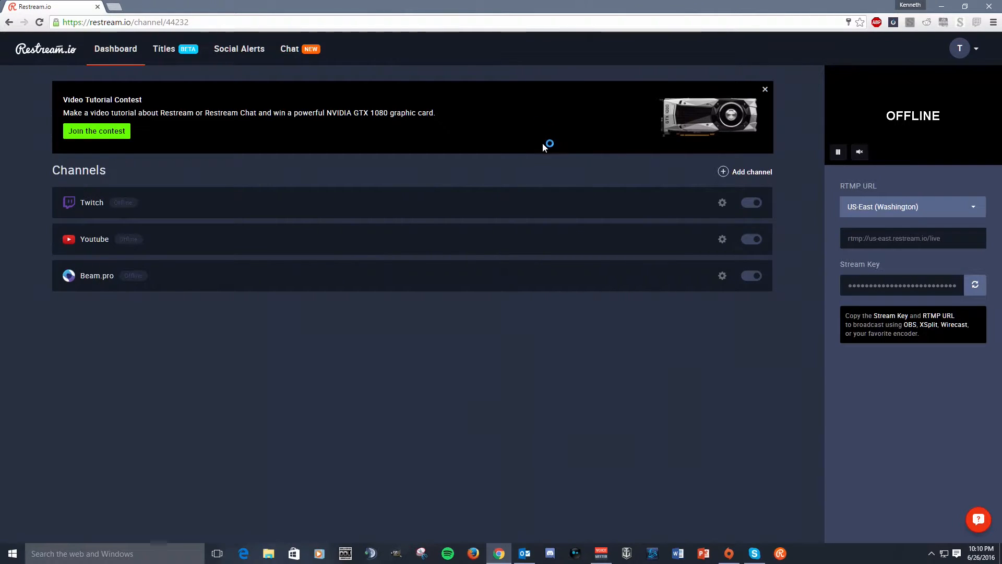
mouse_move(392, 184)
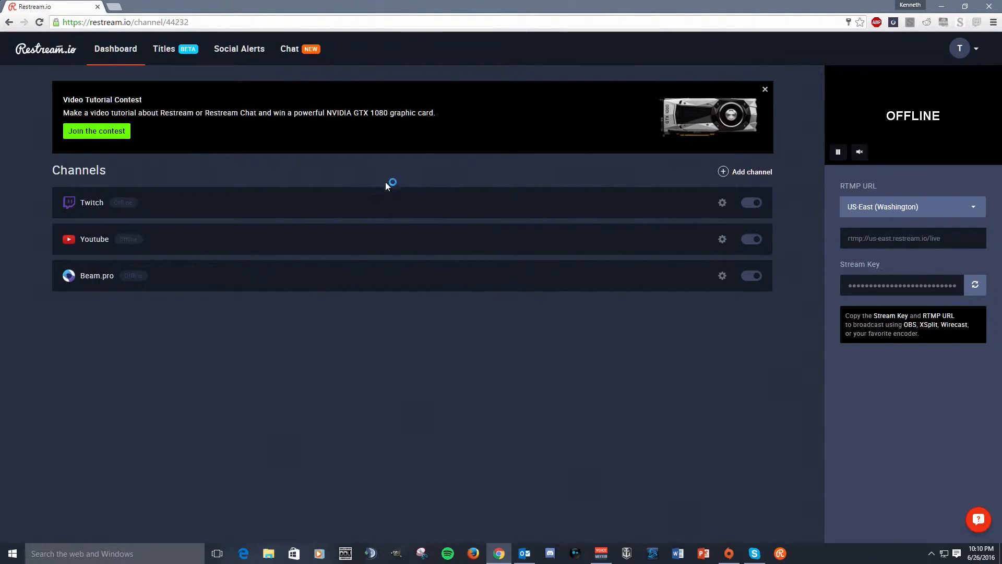
mouse_move(704, 329)
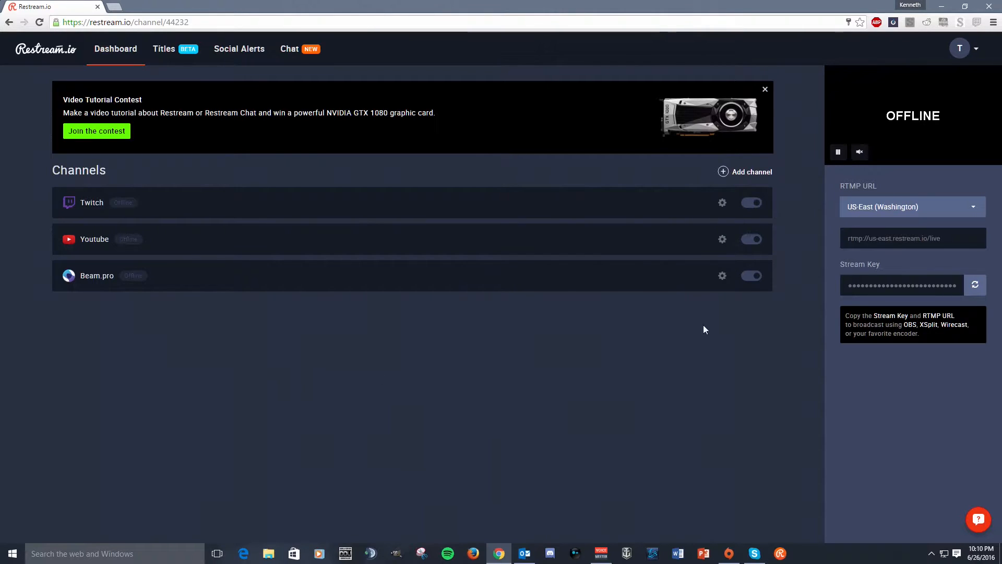
mouse_move(320, 314)
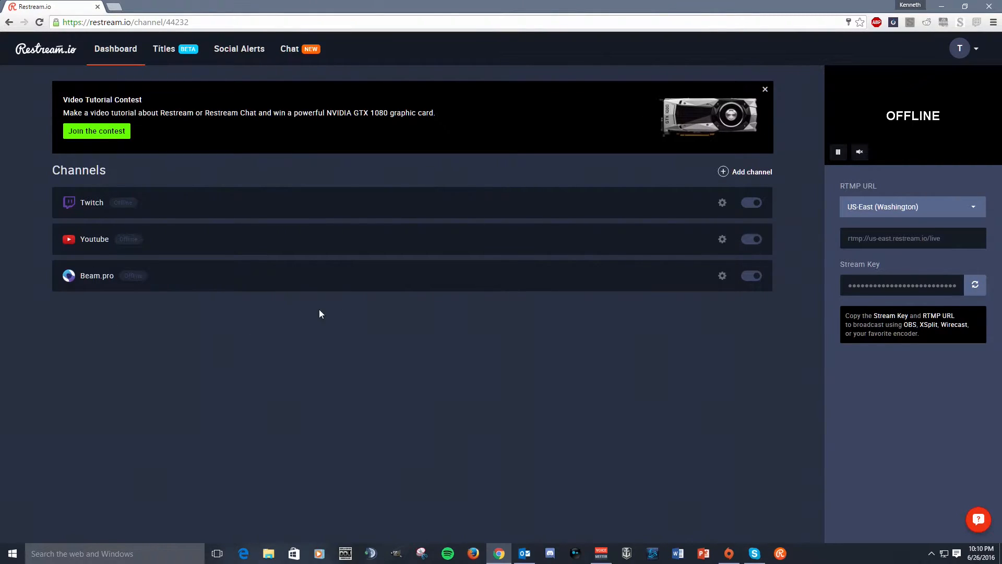
mouse_move(380, 292)
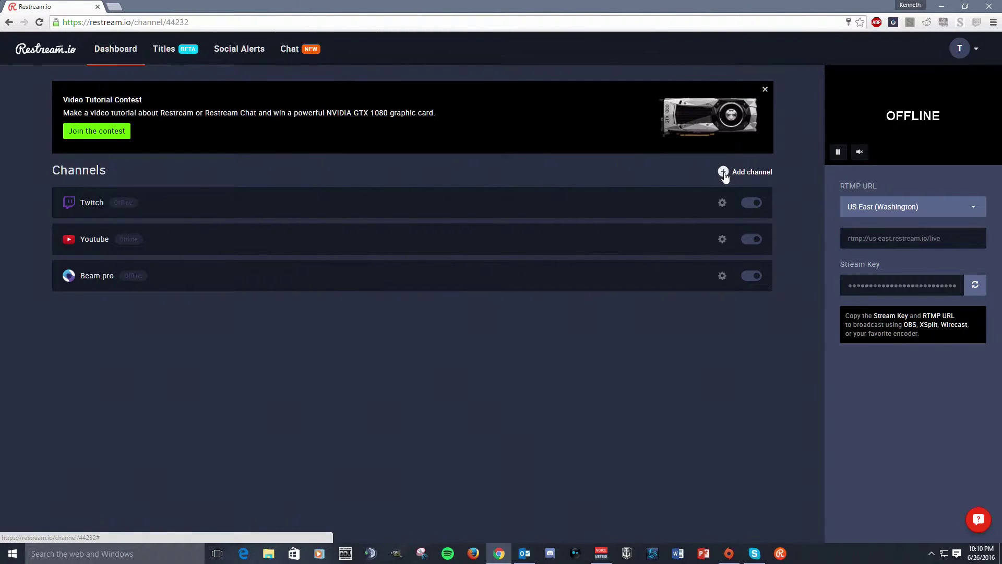
Step: Add a new channel and pick Hitbox from the service grid
left_click(752, 171)
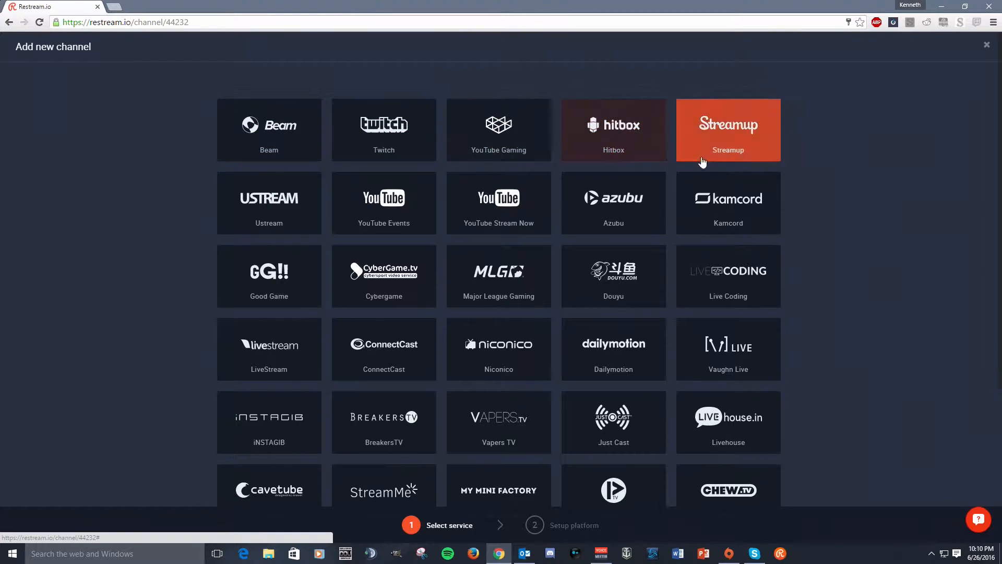
scroll("down", 3)
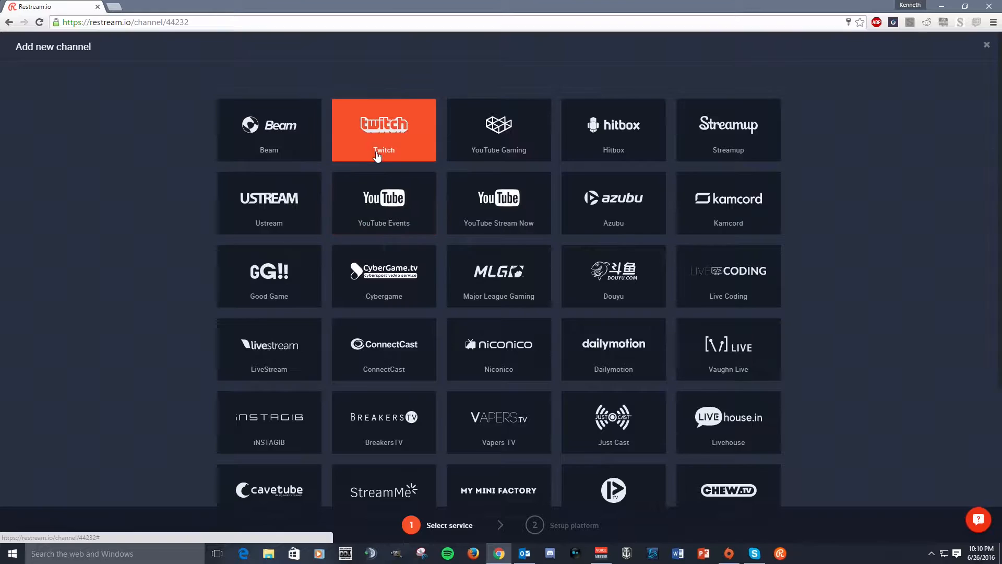
mouse_move(415, 211)
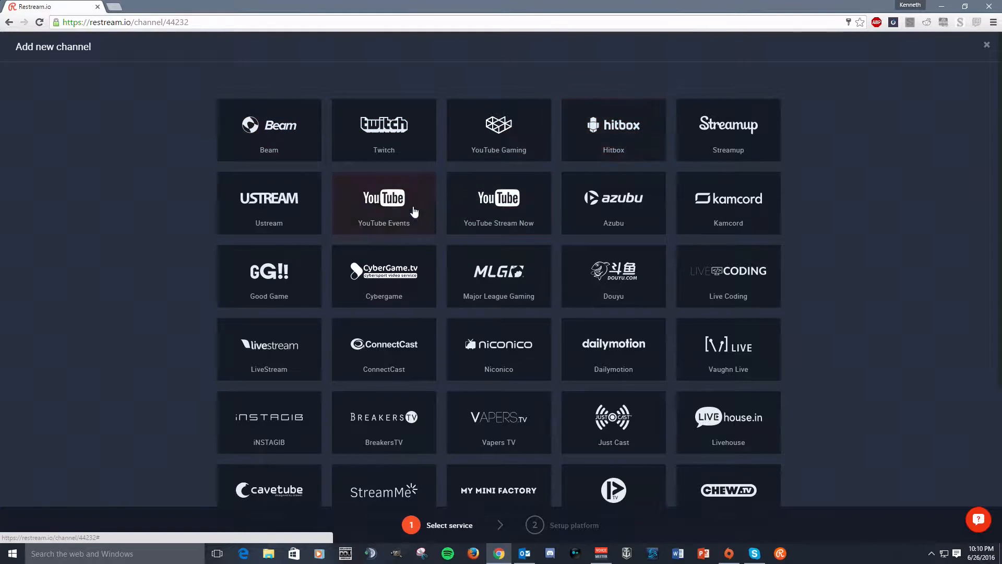
mouse_move(324, 152)
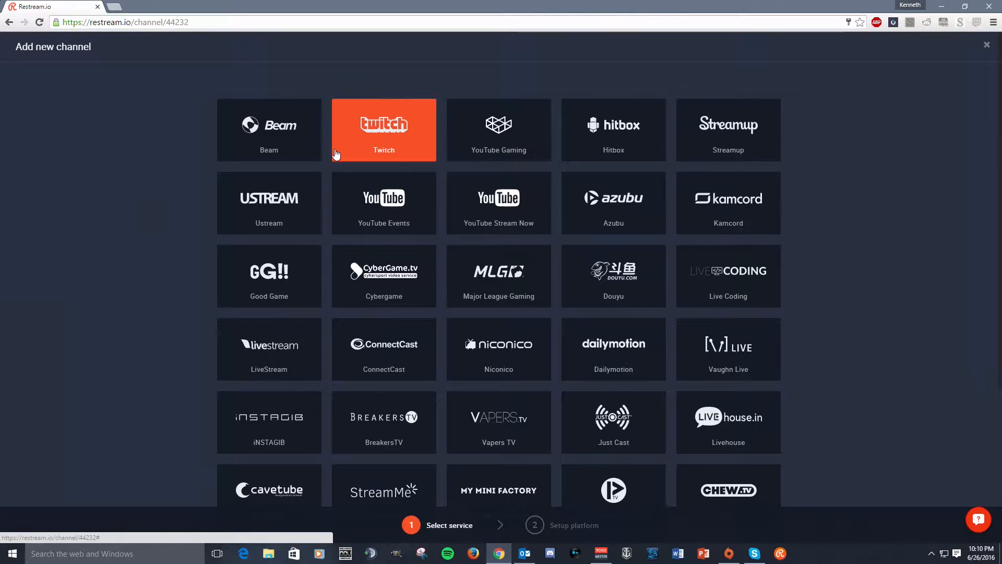
mouse_move(342, 154)
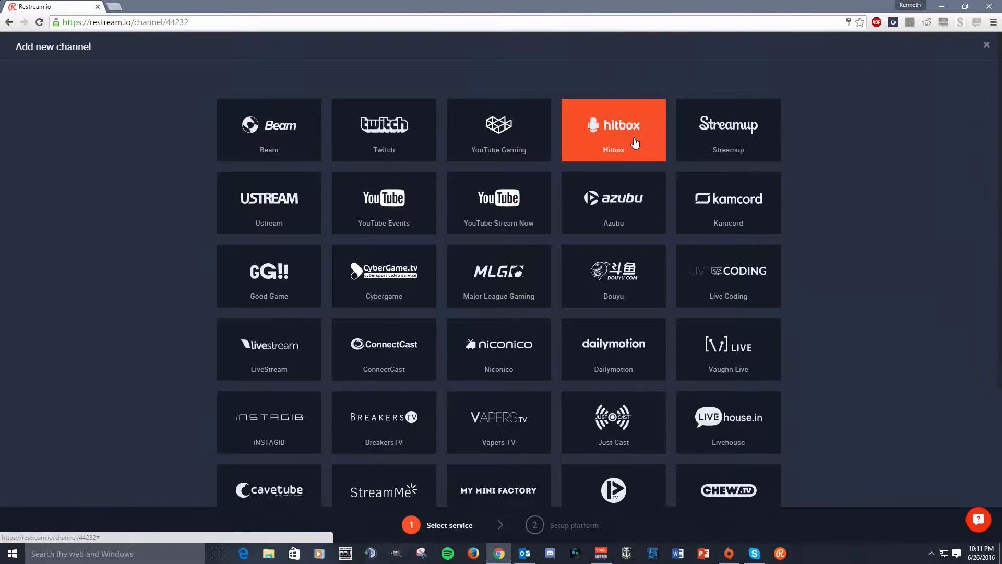
left_click(612, 130)
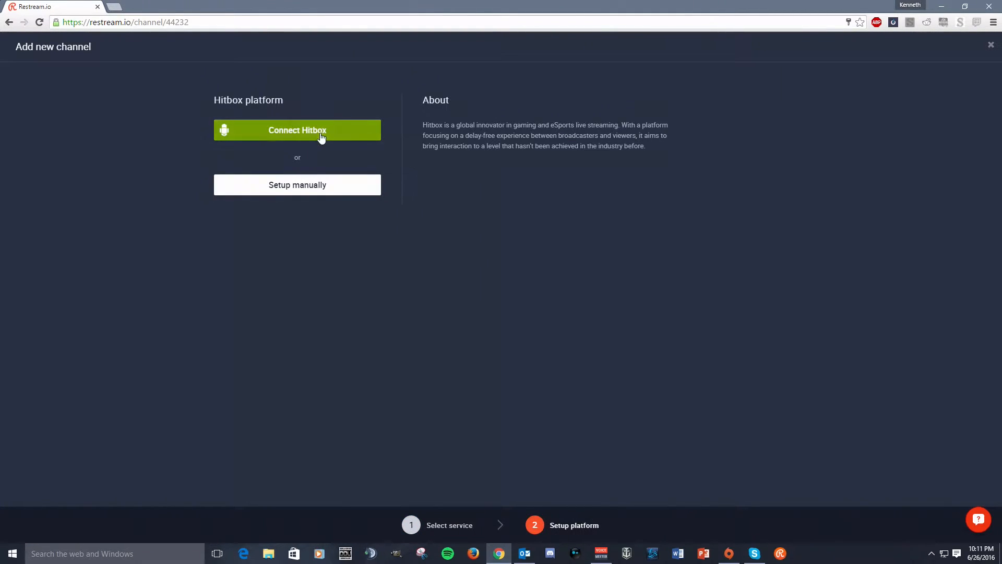
Step: Connect the Hitbox account to Restream as a fourth channel
left_click(297, 130)
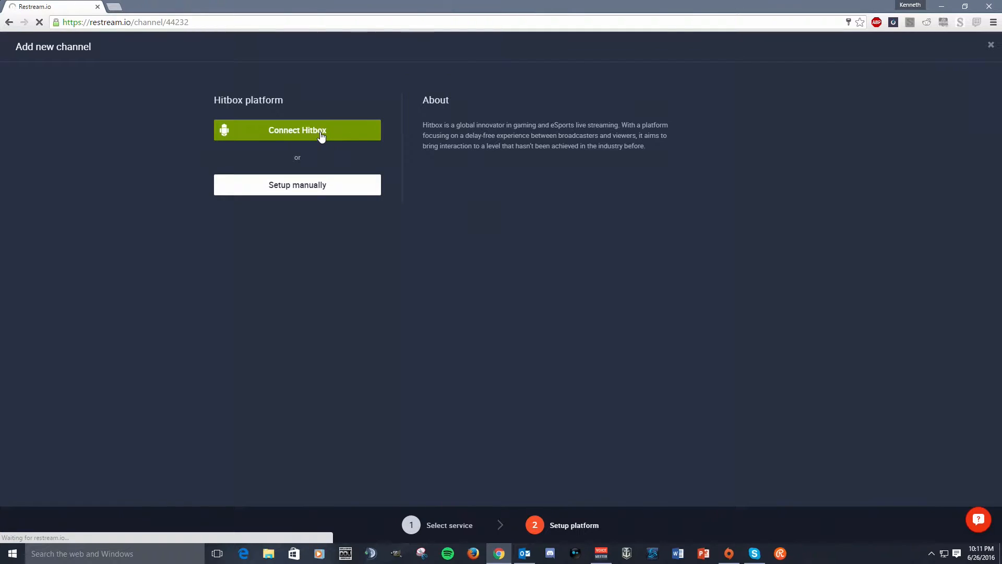
left_click(297, 130)
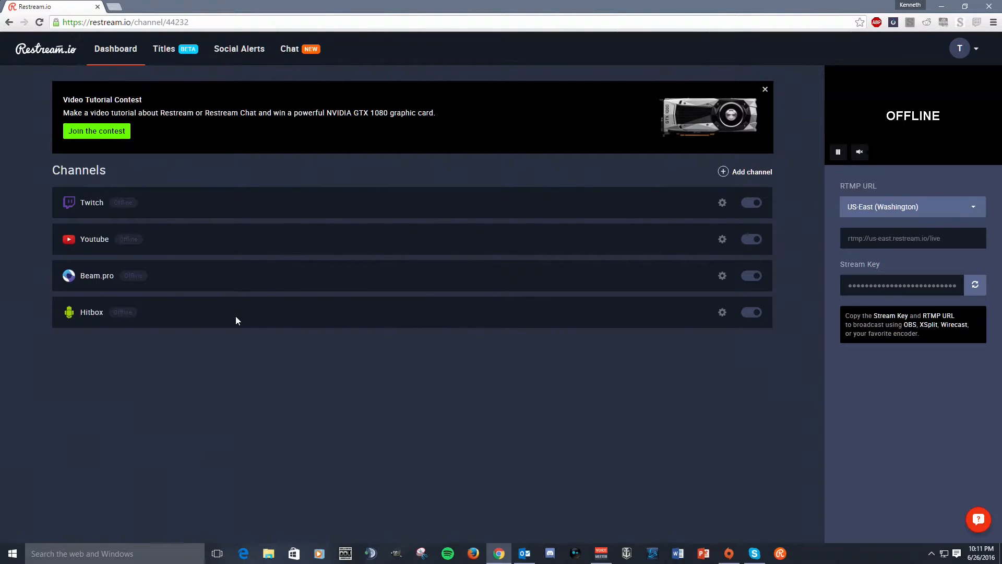
mouse_move(464, 301)
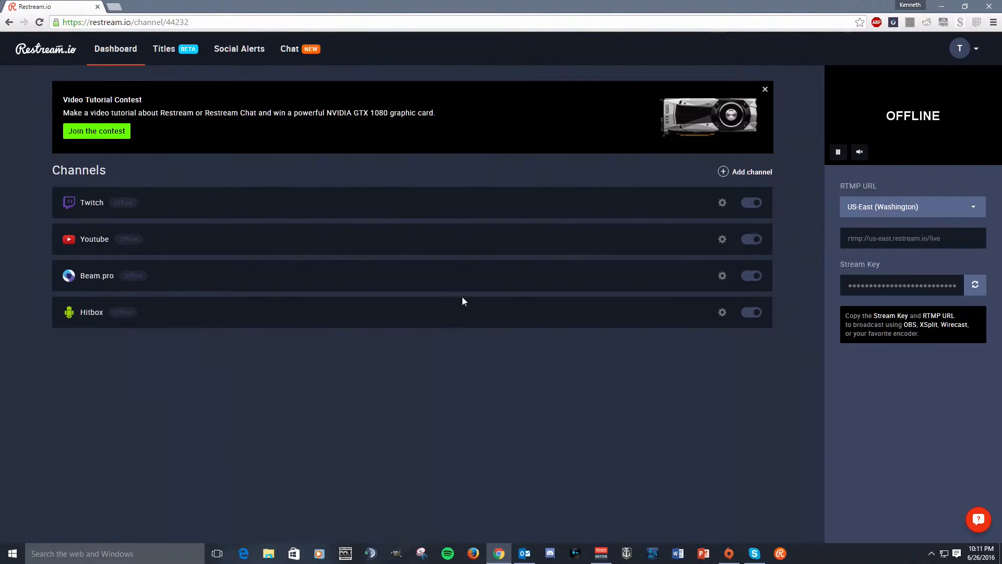
mouse_move(399, 358)
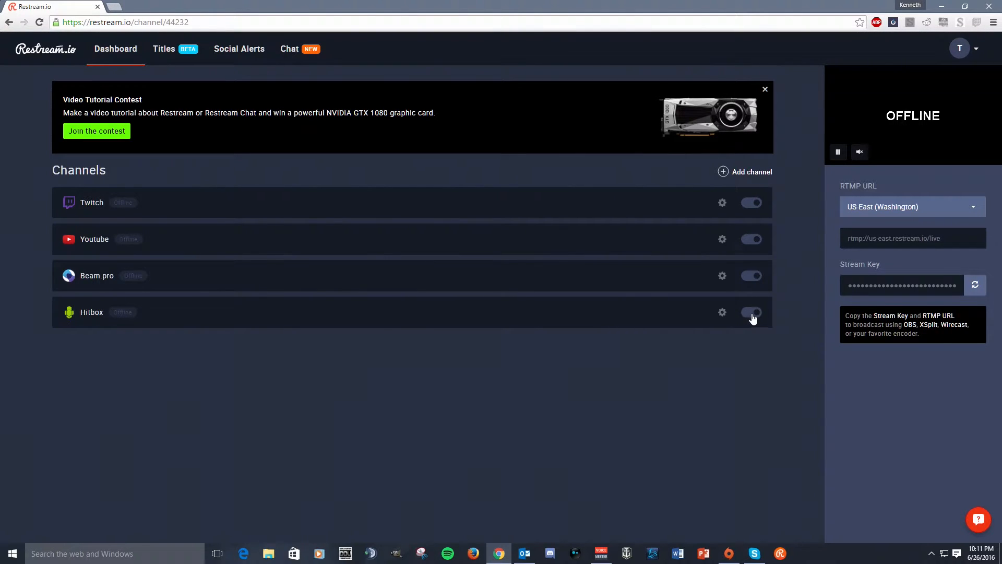
left_click(751, 313)
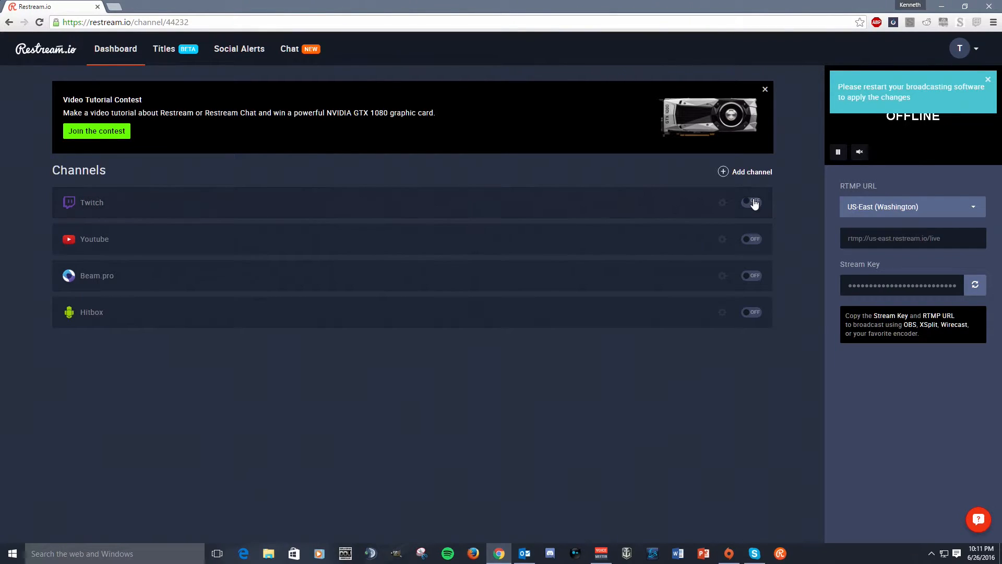
left_click(752, 203)
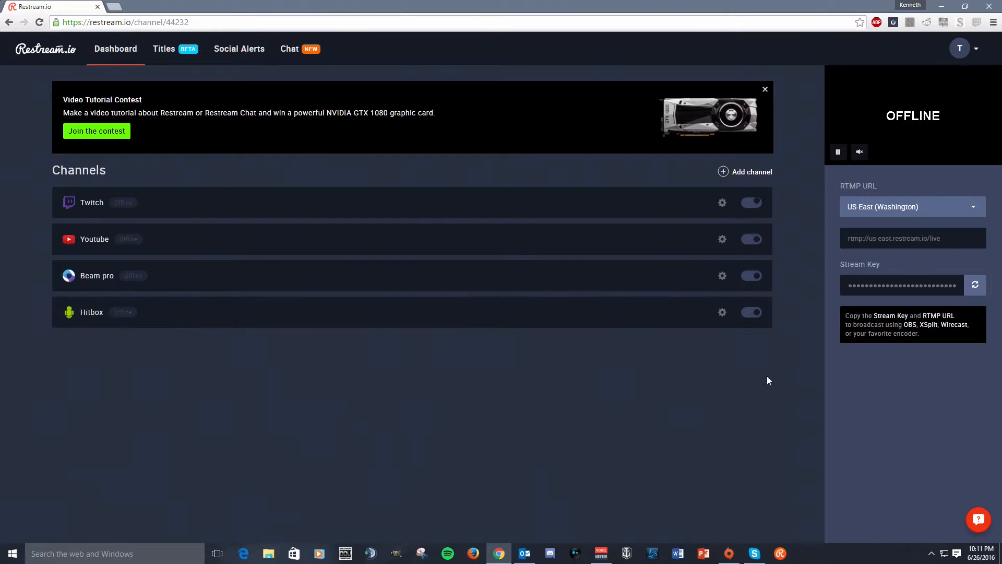
mouse_move(762, 287)
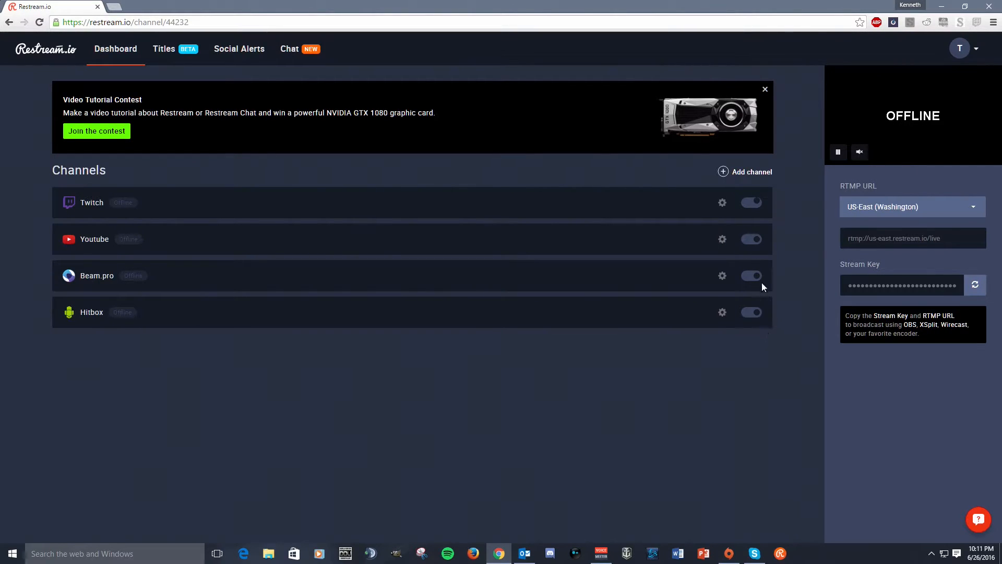
mouse_move(458, 263)
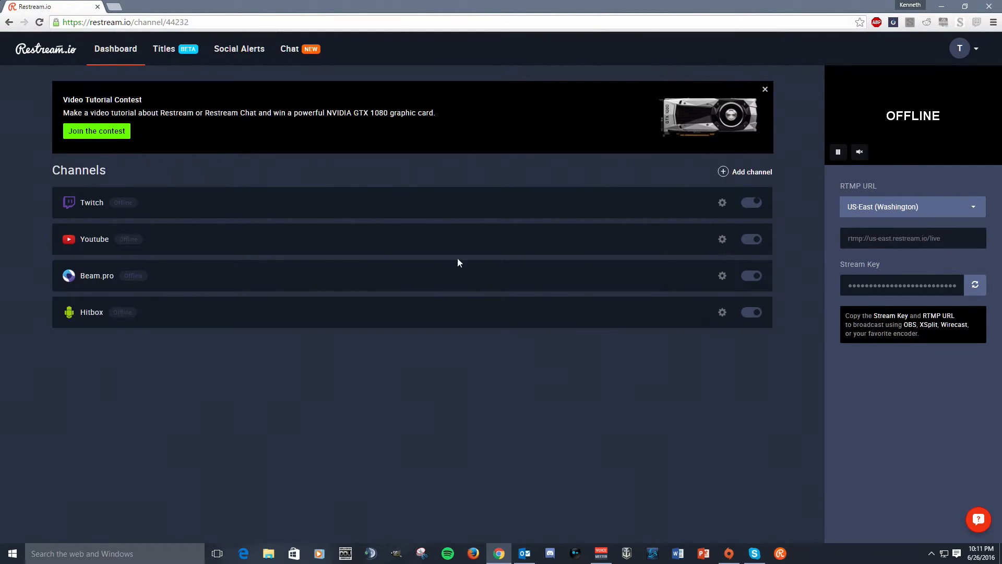
mouse_move(965, 186)
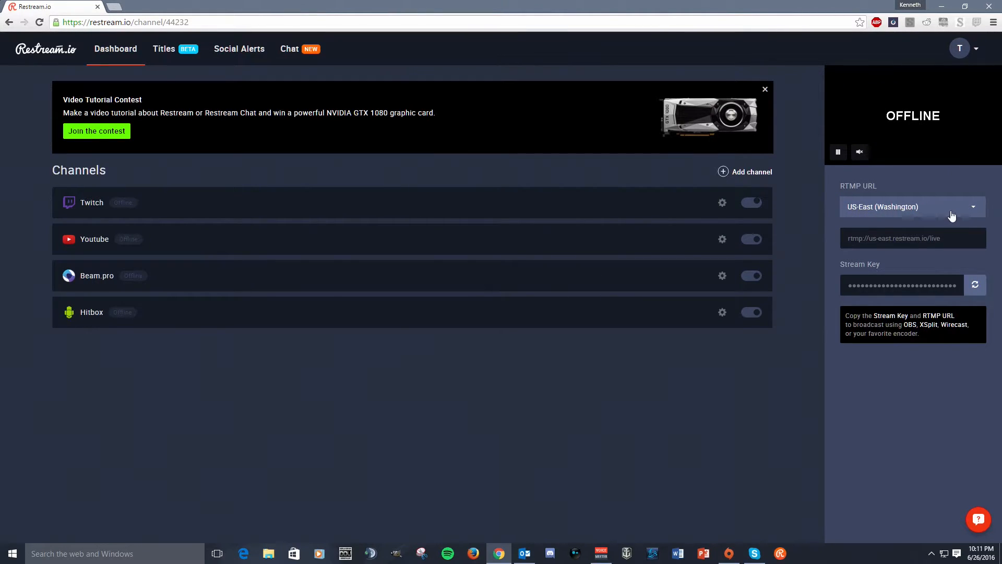
Step: Choose US-East (Washington, DC) as the RTMP server and select its RTMP URL
left_click(912, 207)
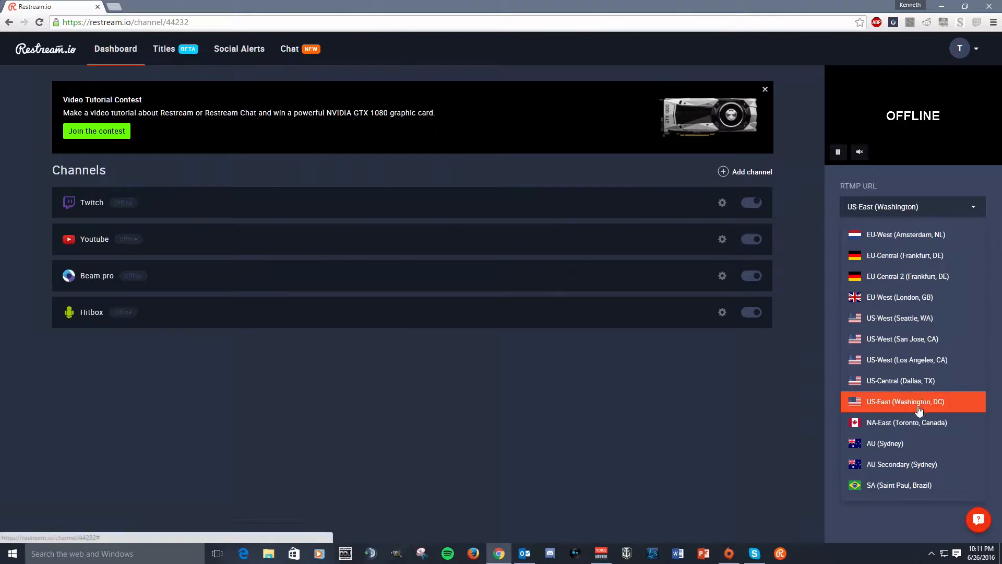
mouse_move(920, 255)
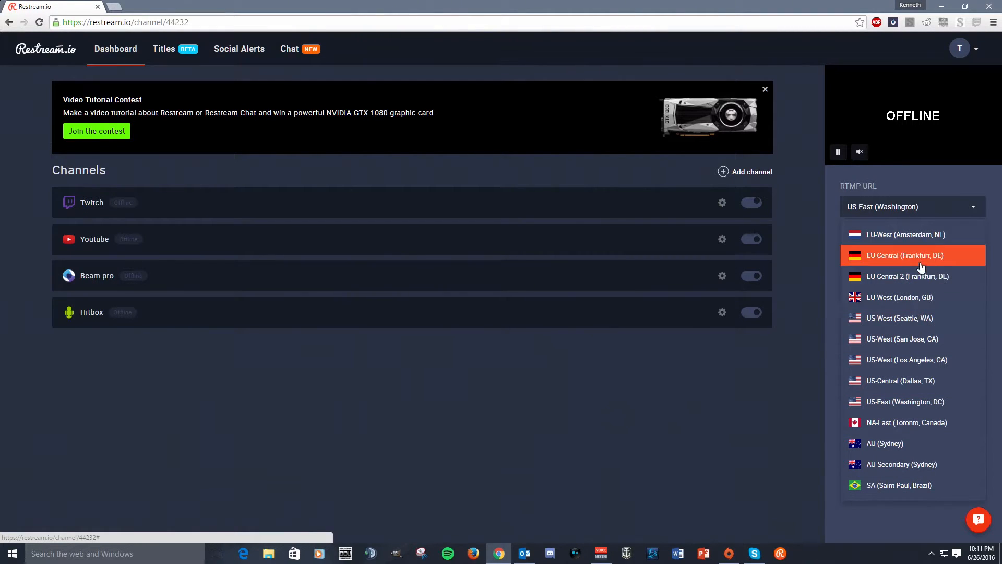
mouse_move(937, 328)
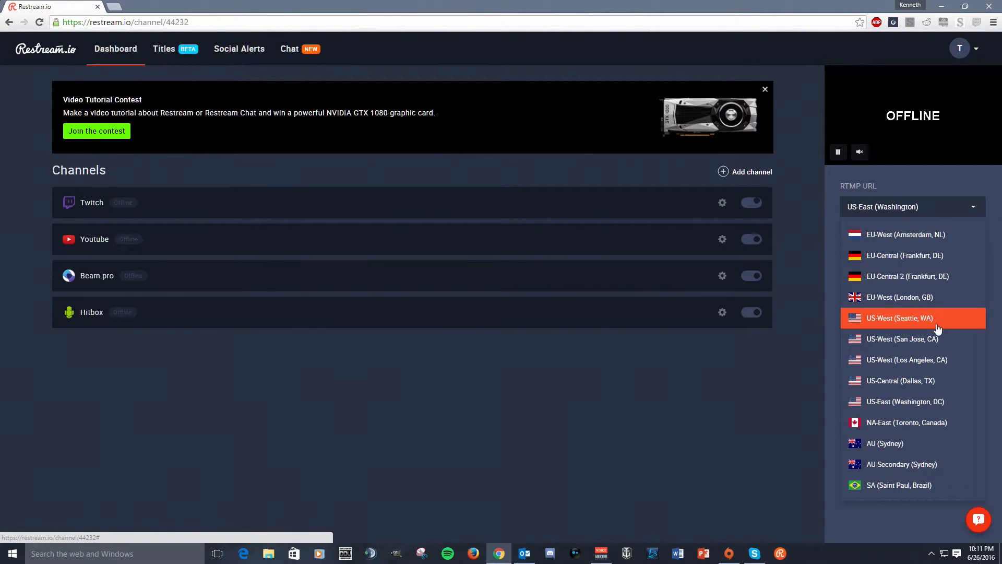
mouse_move(923, 401)
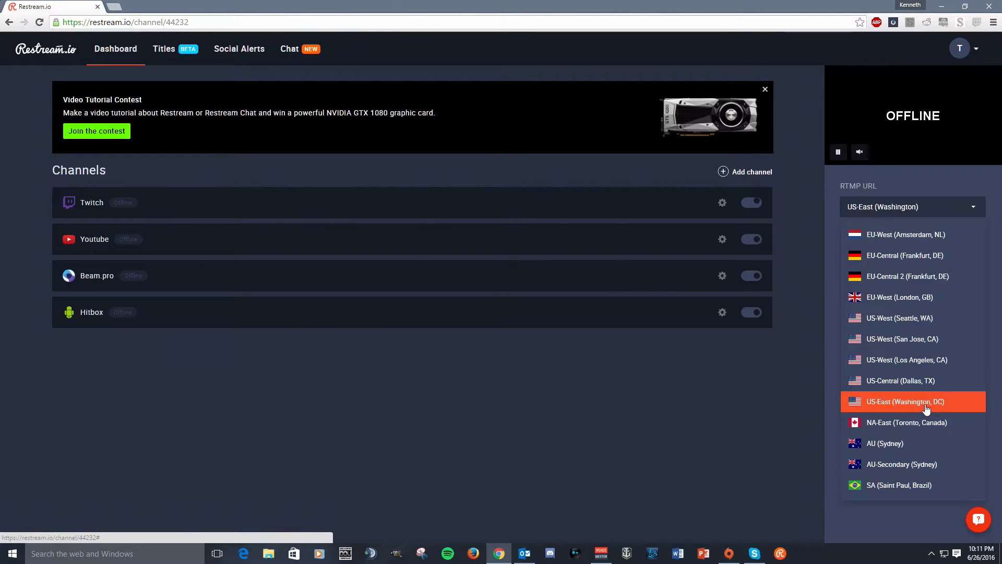
mouse_move(913, 381)
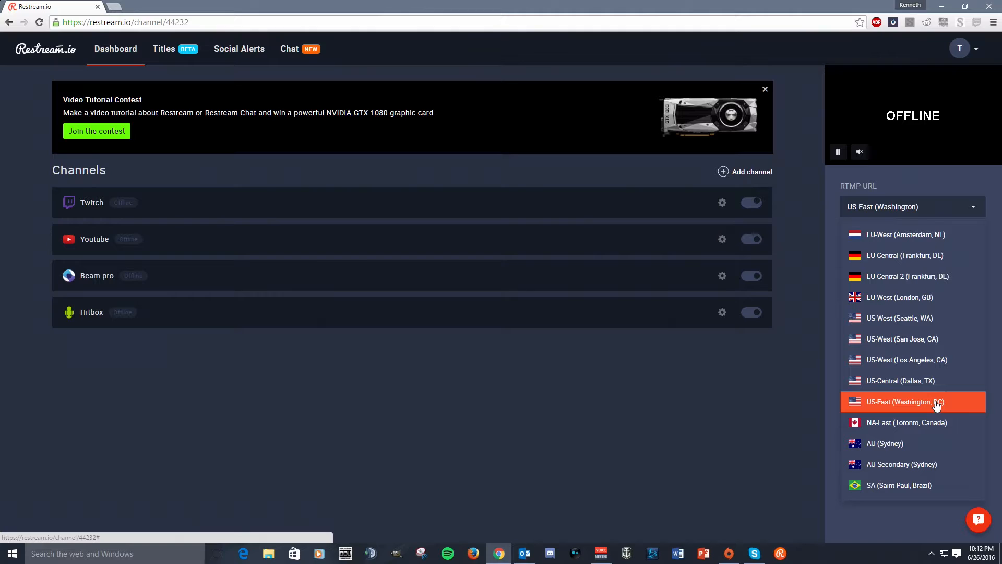
left_click(912, 401)
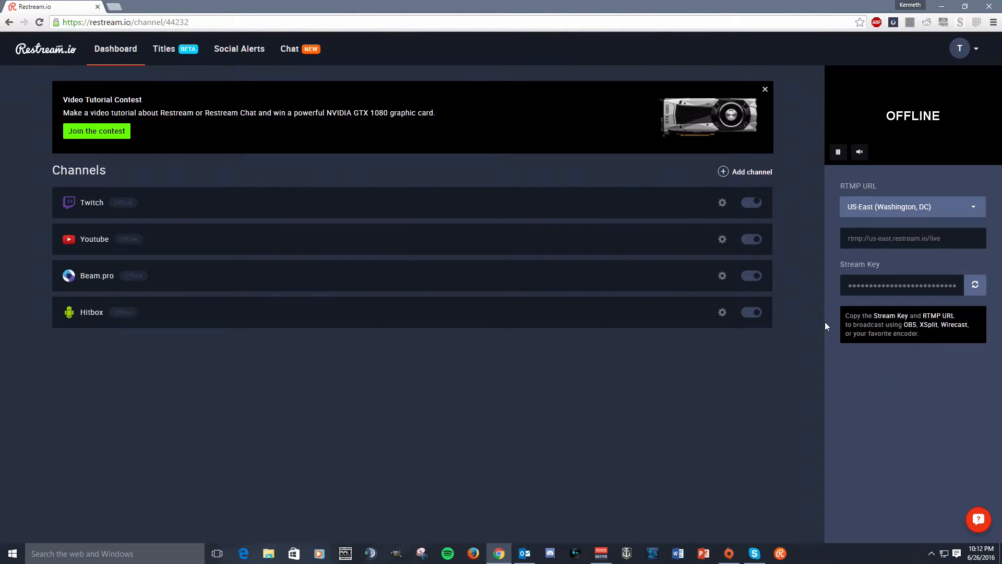
triple_click(912, 238)
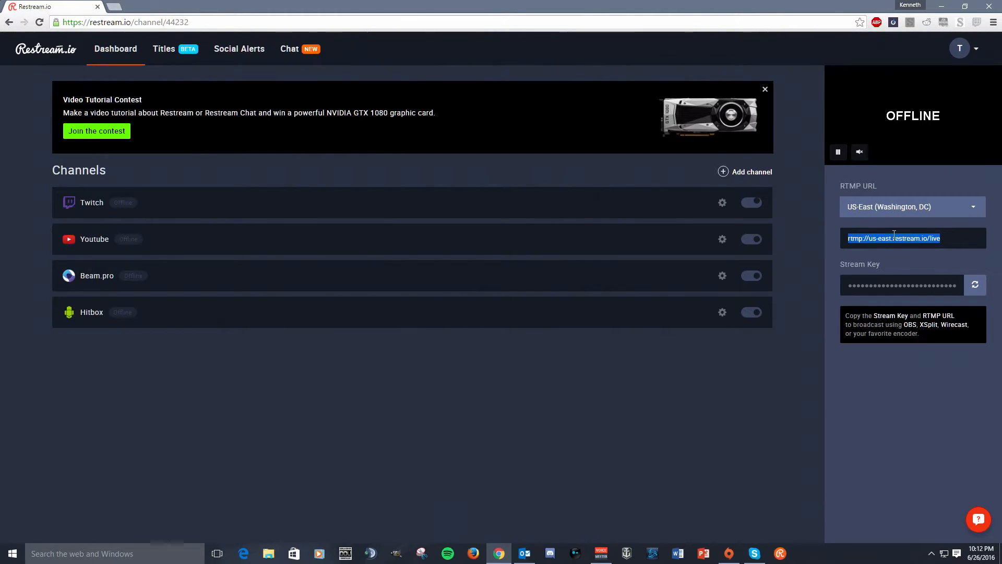
mouse_move(893, 238)
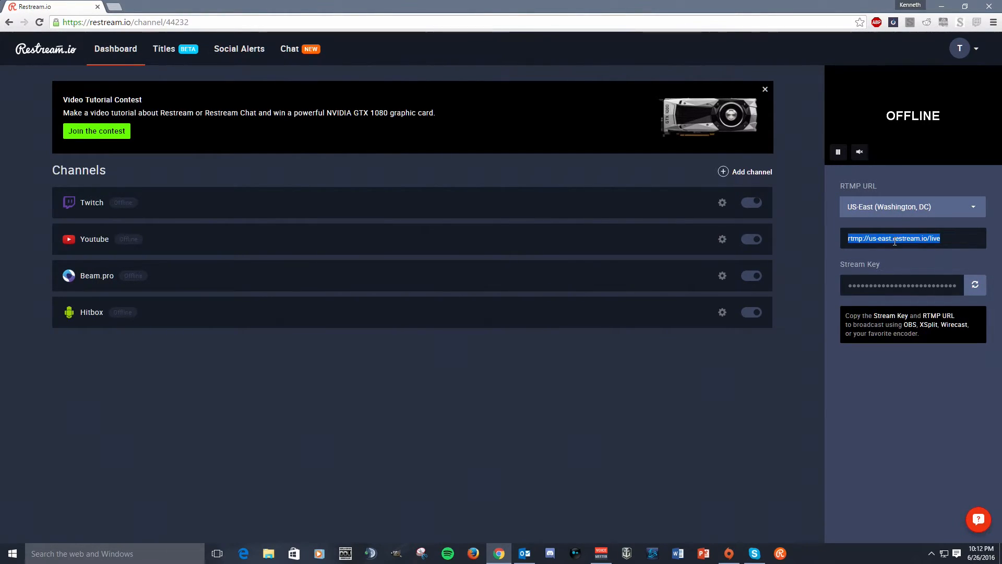
Step: Copy the RTMP URL rtmp://us-east.restream.io/live from the context menu
right_click(894, 238)
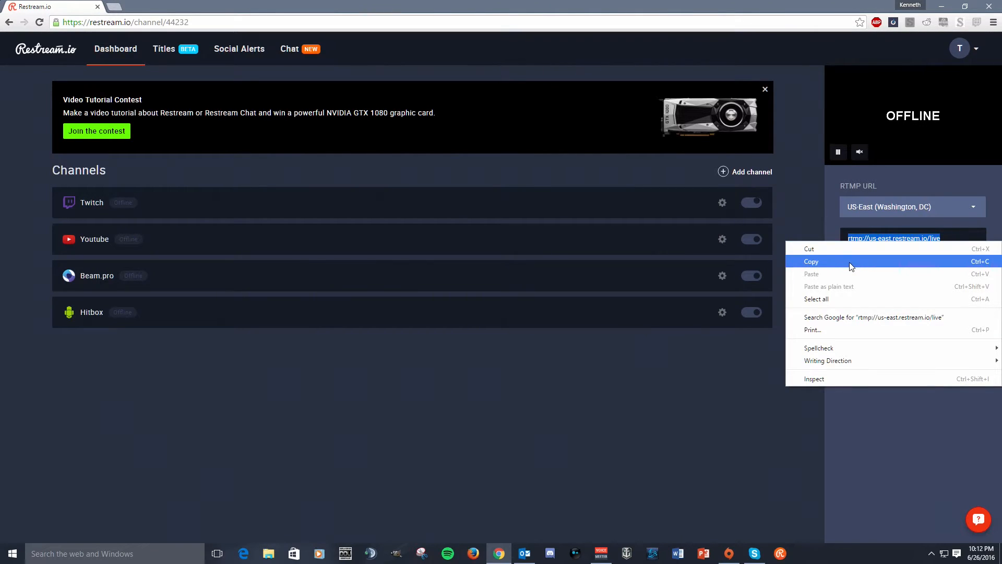
left_click(811, 261)
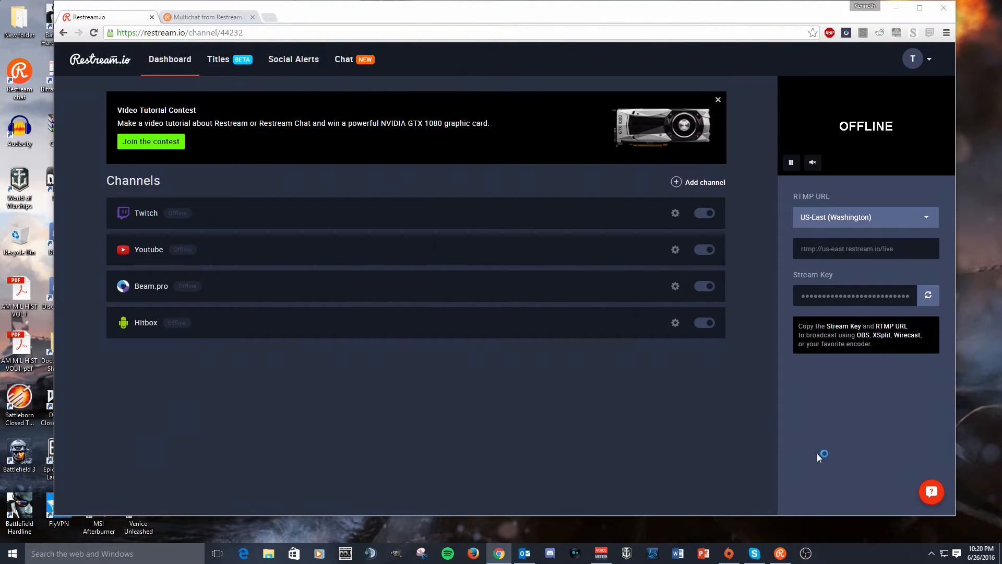
mouse_move(707, 364)
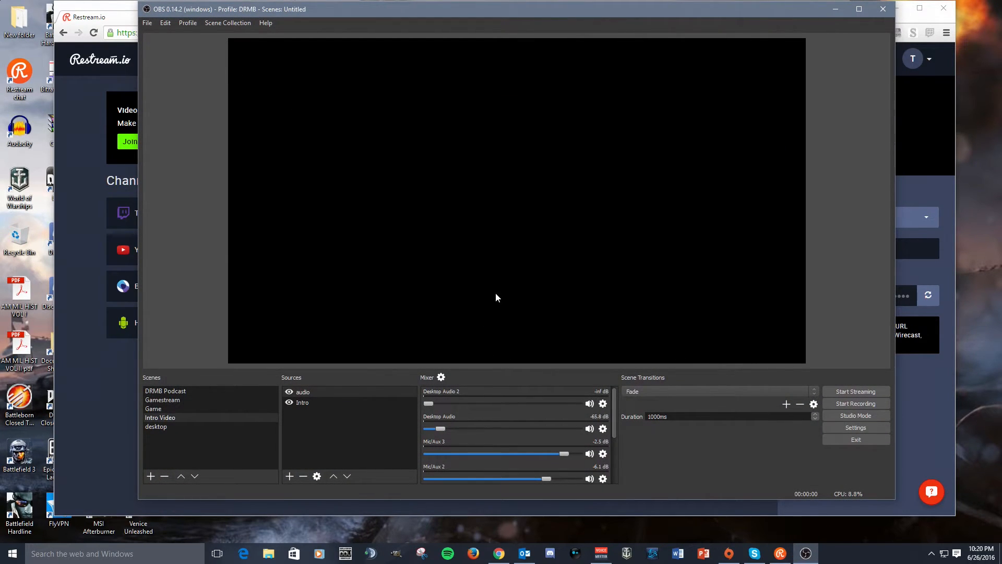
Step: Set the OBS stream service to Restream.io and select the stream key field
left_click(855, 427)
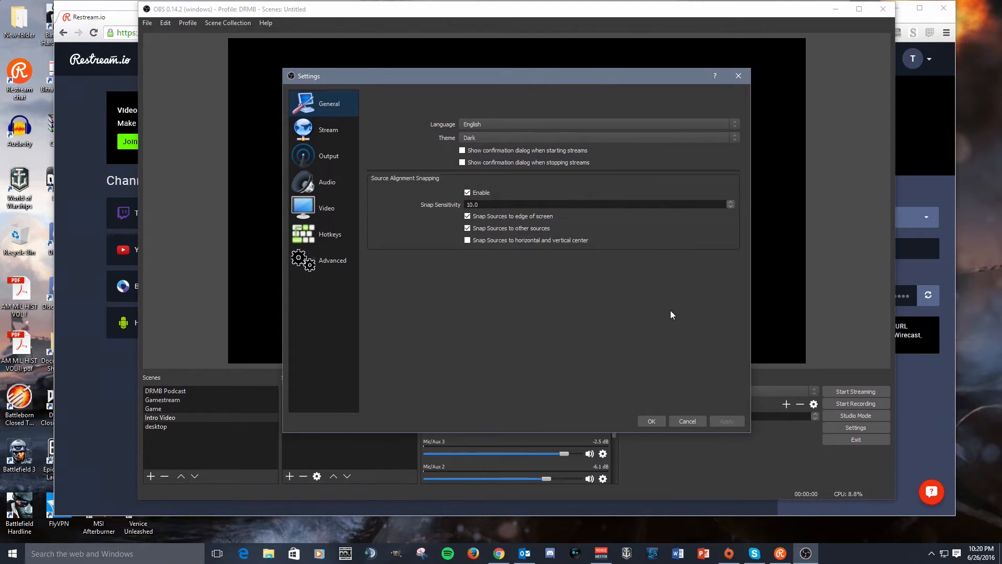
left_click(328, 130)
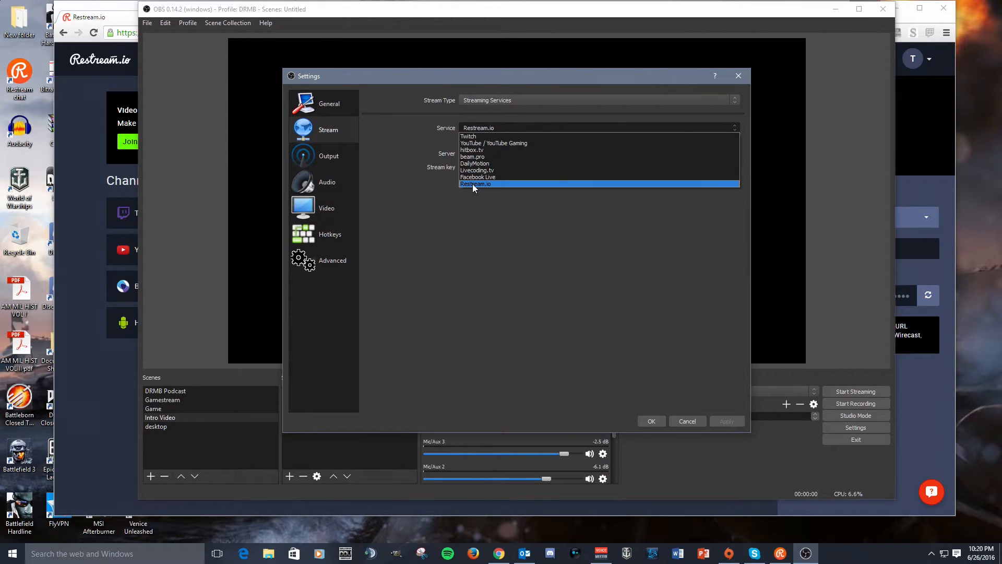
left_click(475, 184)
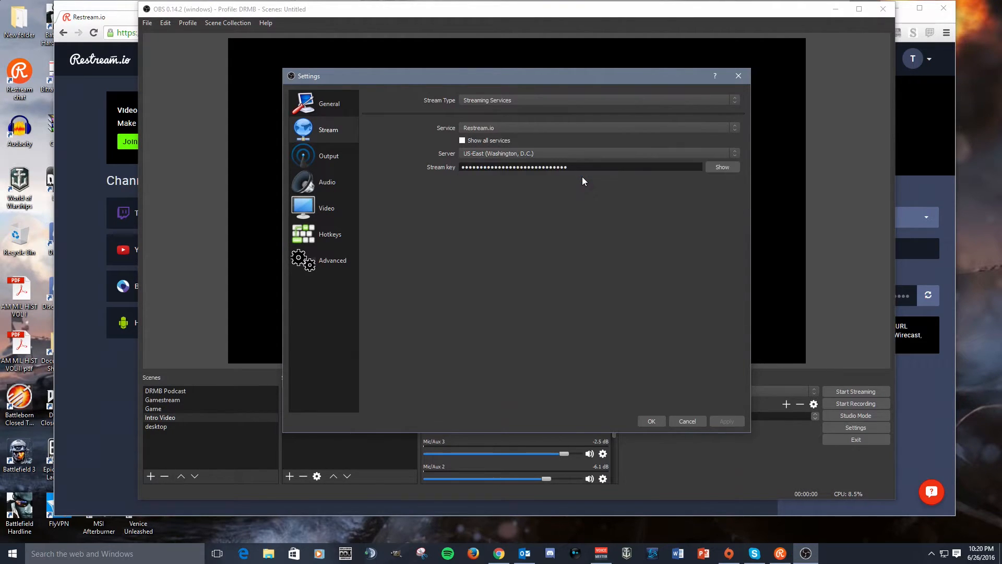
triple_click(515, 167)
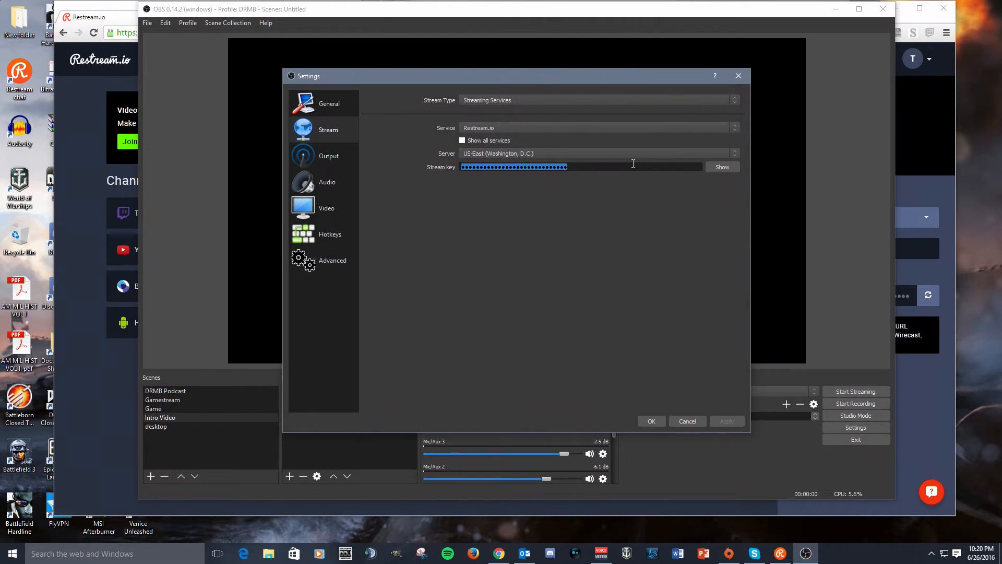
mouse_move(396, 159)
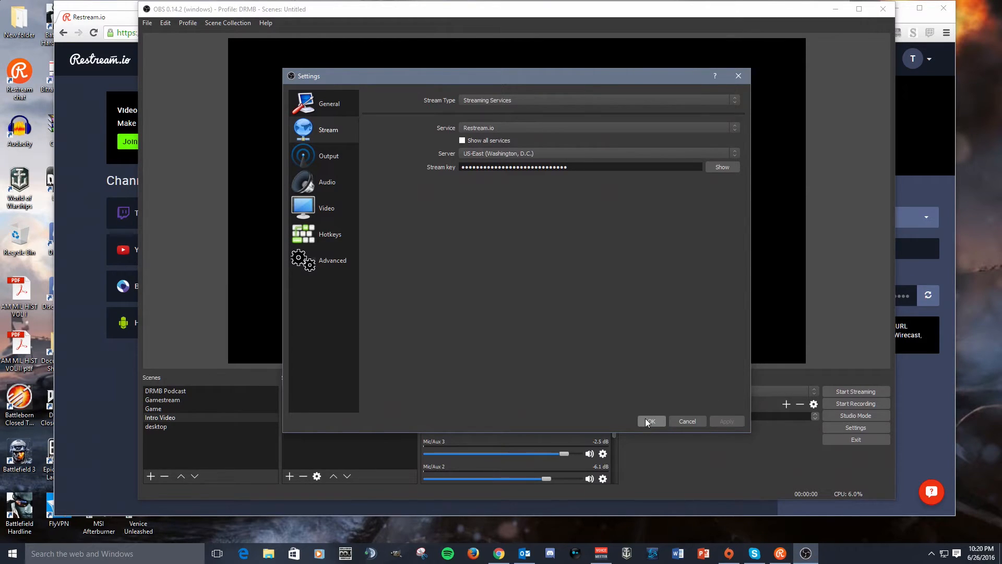
Step: Save the stream settings and create a new OBS profile named Restream.io
left_click(651, 421)
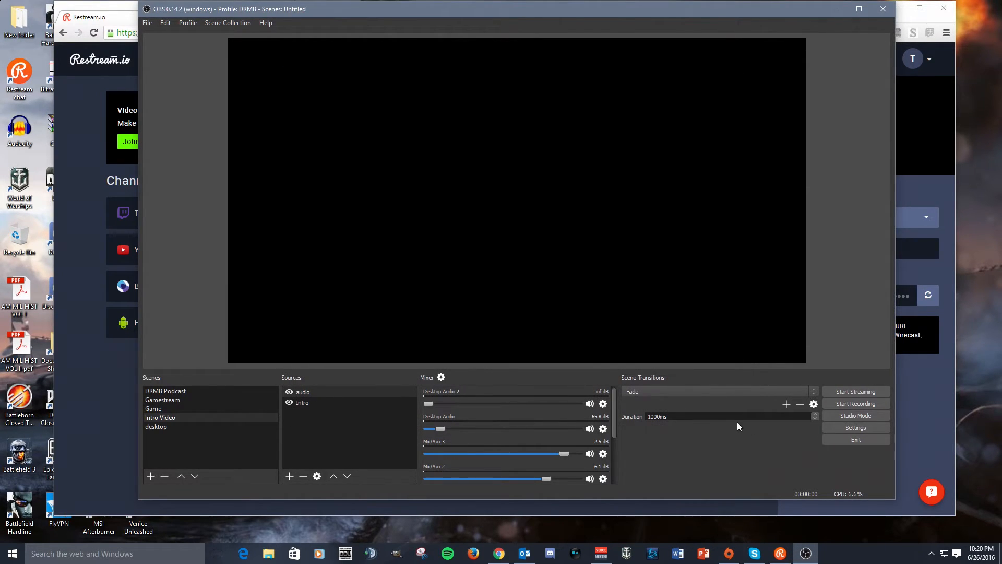
mouse_move(390, 99)
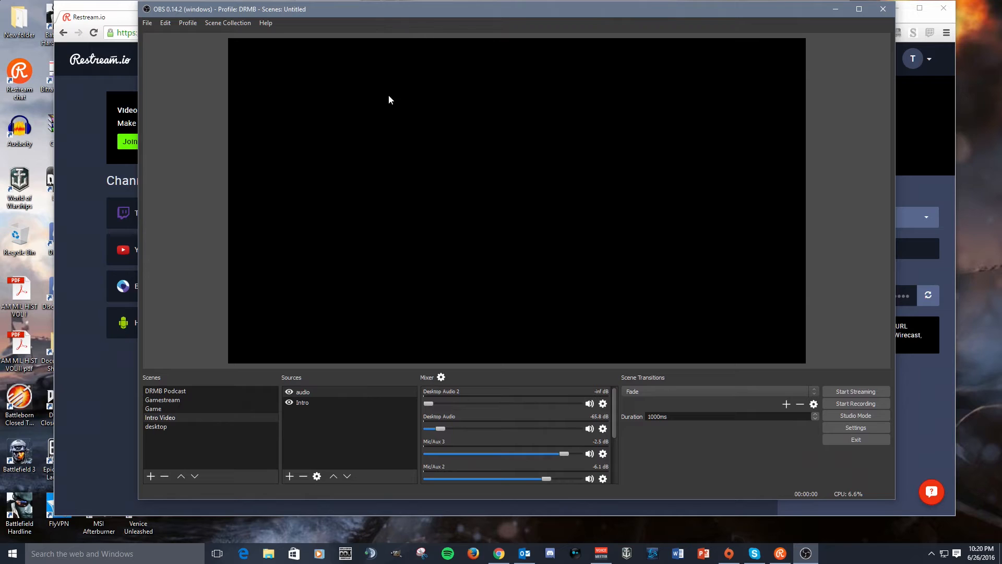
left_click(188, 22)
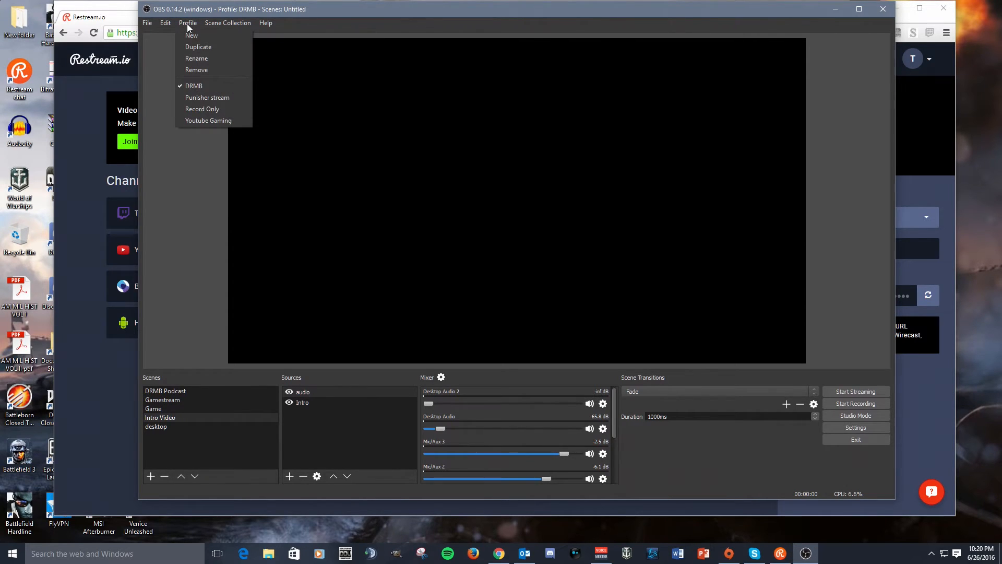
left_click(191, 35)
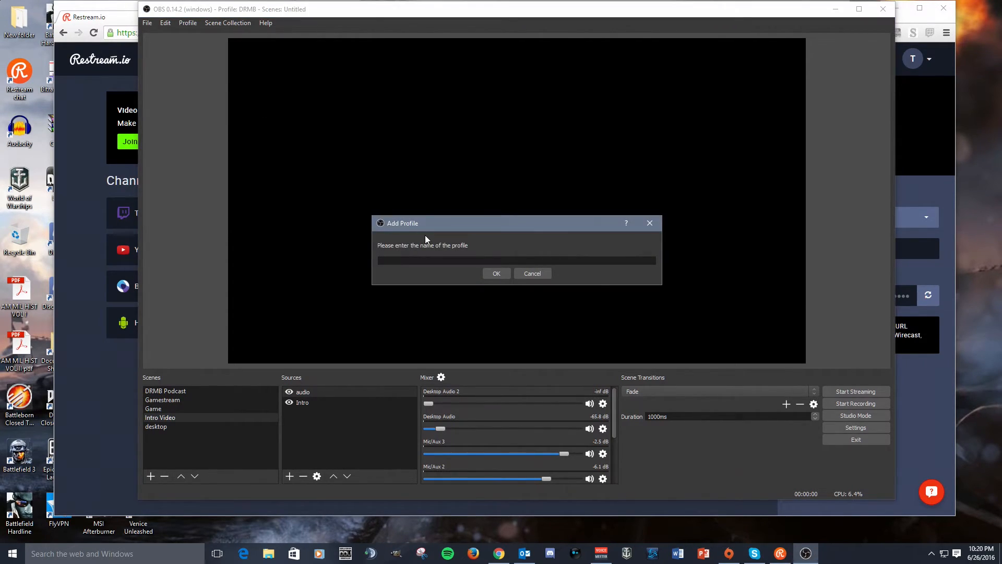
type("Re")
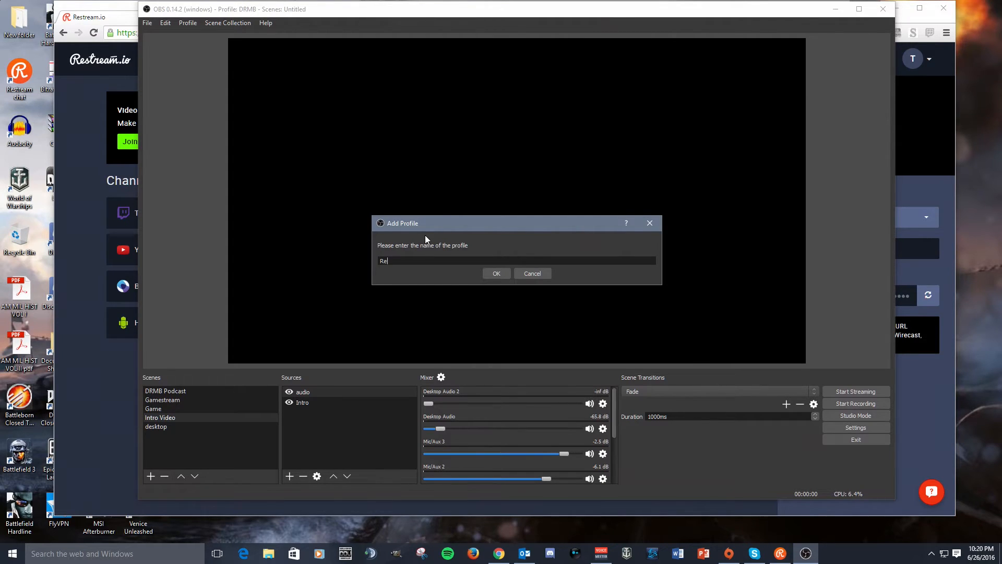
type("steal")
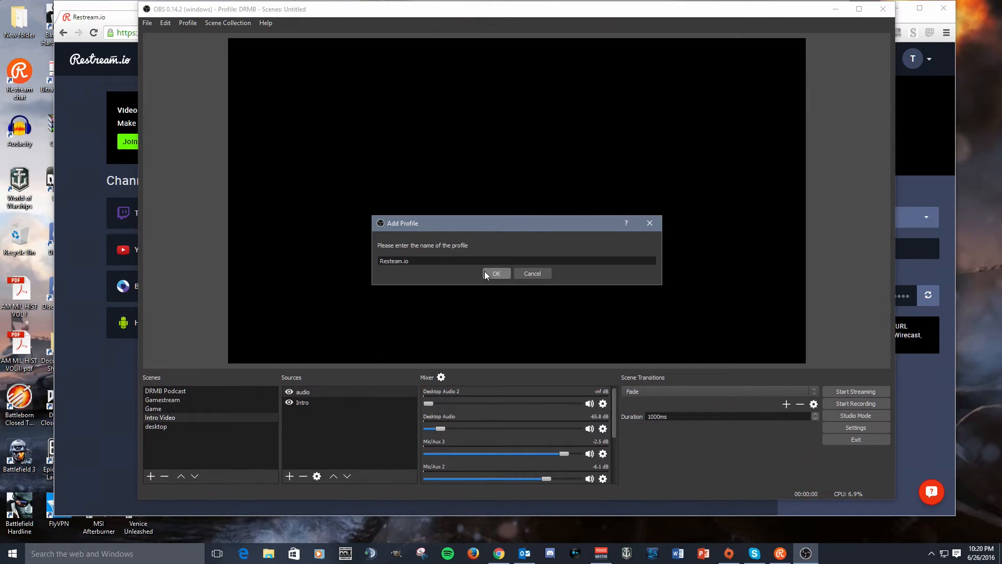
left_click(496, 273)
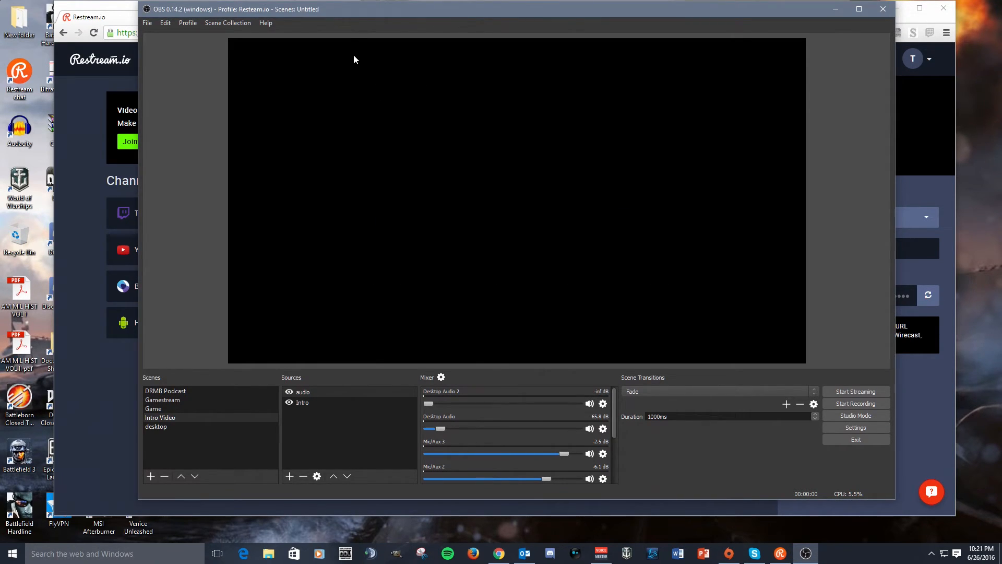
Step: Verify Restream.io is the active profile in the Profile menu
left_click(187, 23)
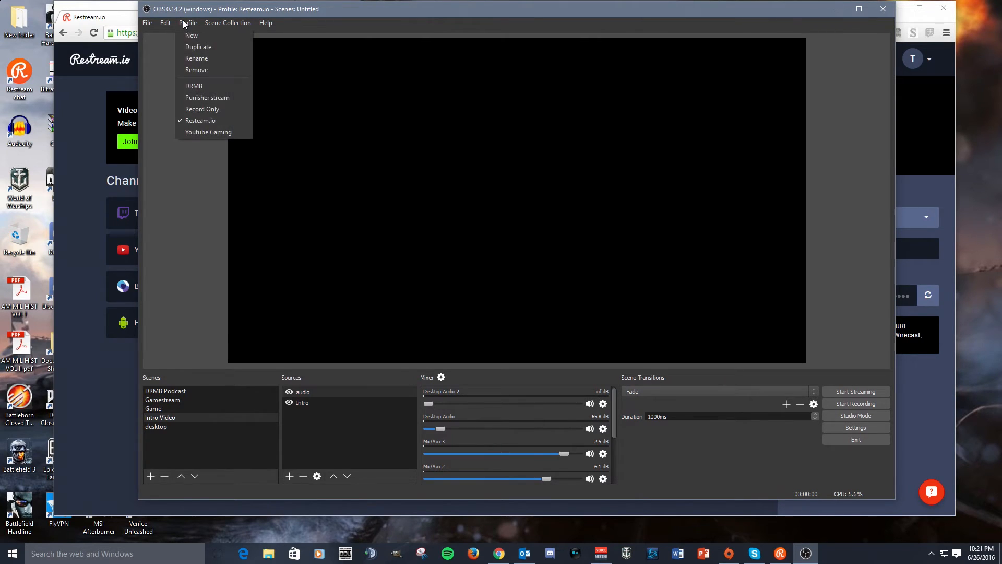
left_click(451, 267)
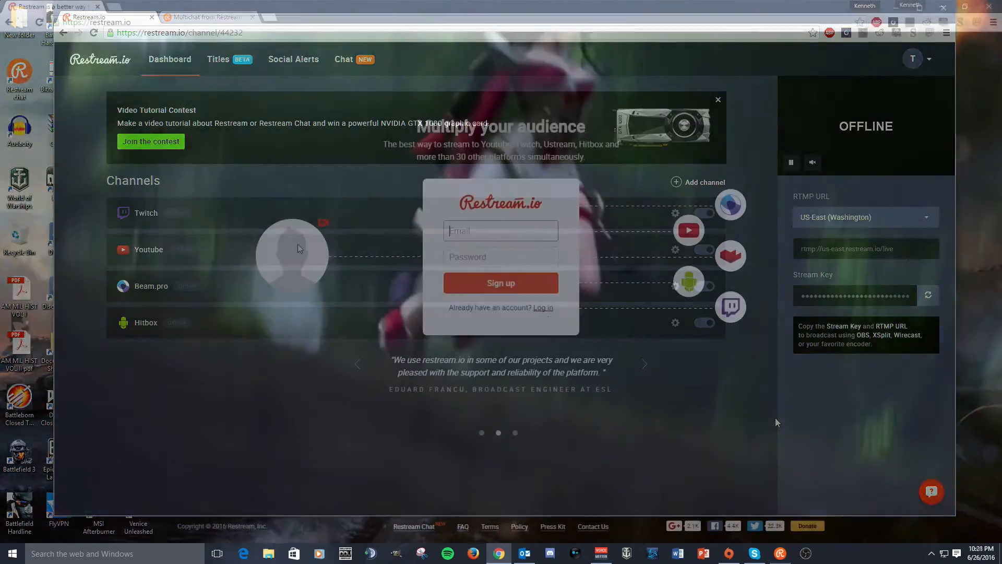
left_click(253, 17)
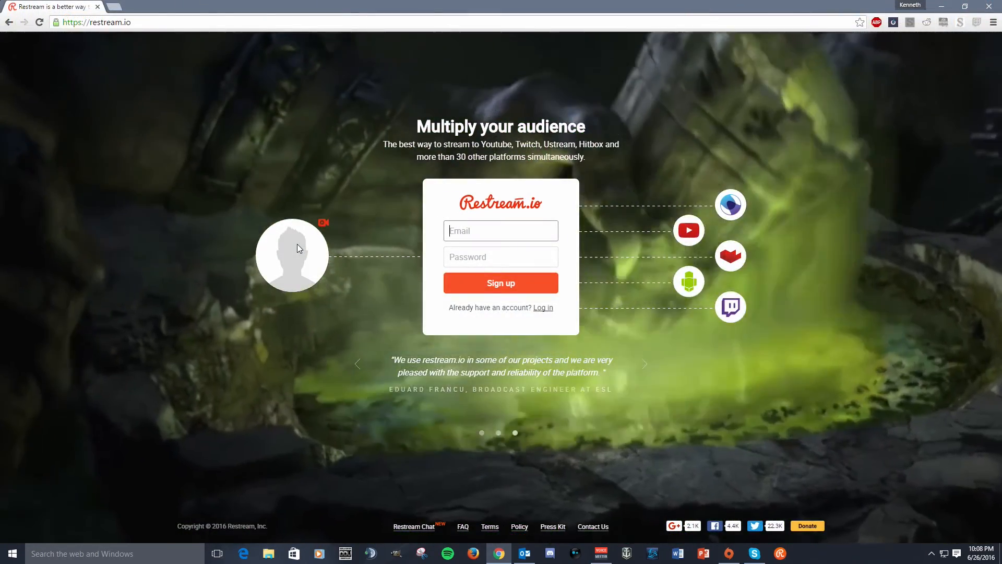